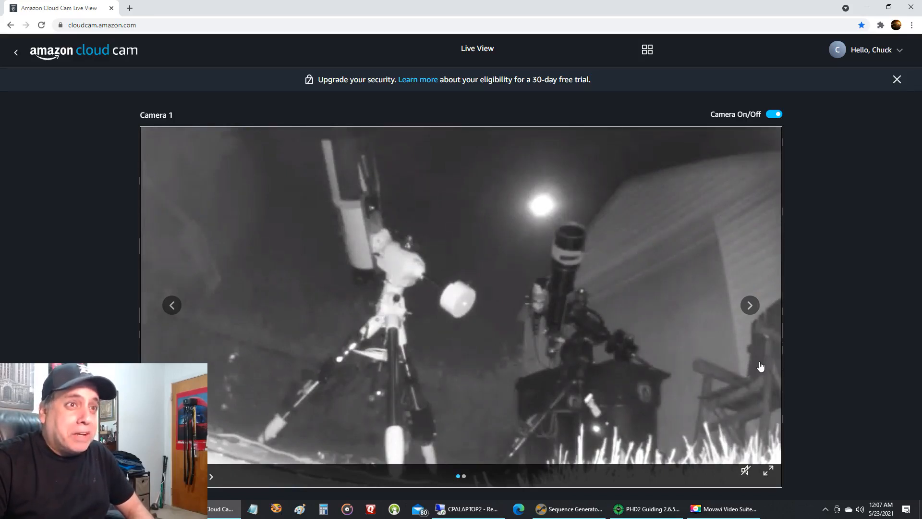
mouse_move(545, 215)
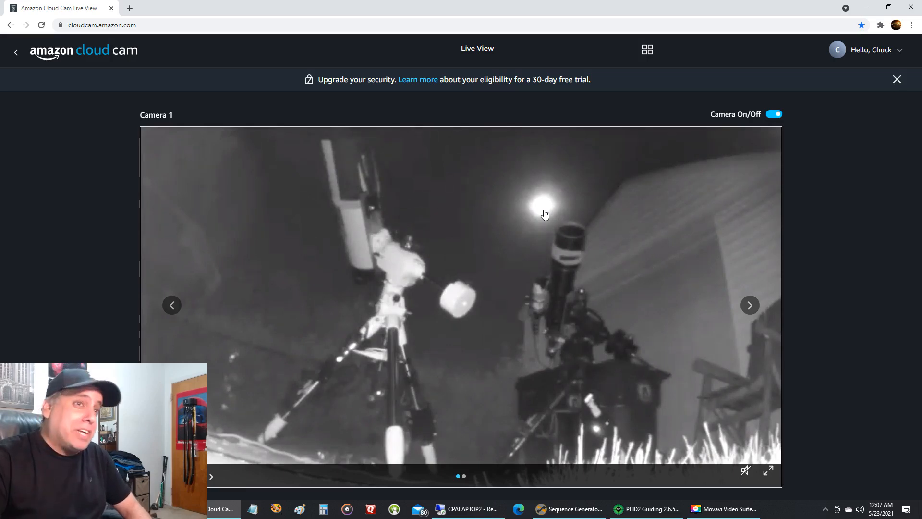
mouse_move(395, 305)
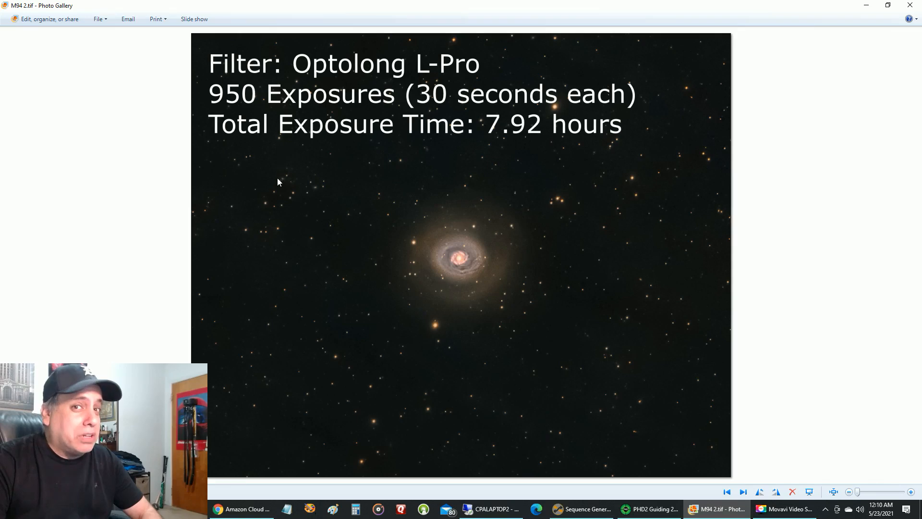
mouse_move(458, 381)
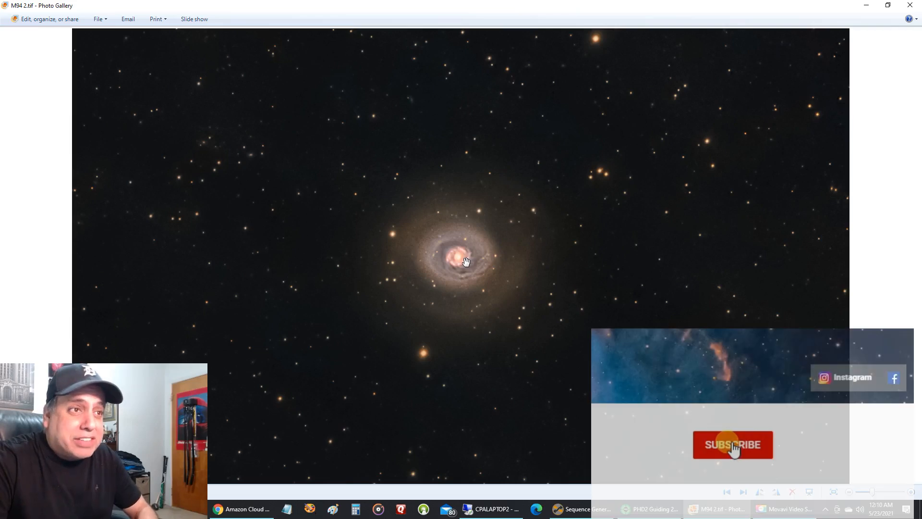
- Show the M94 galaxy photo (M94 2.tif) full window without its annotation text
click(732, 445)
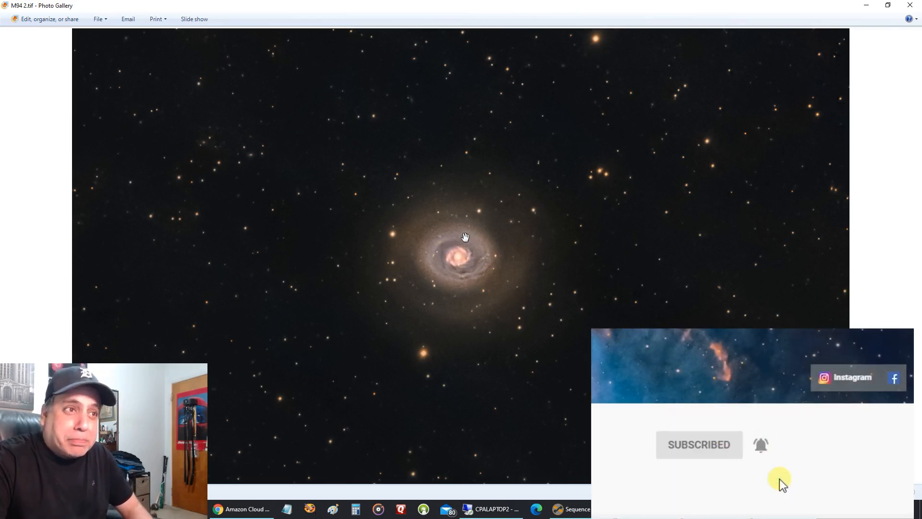
mouse_move(475, 282)
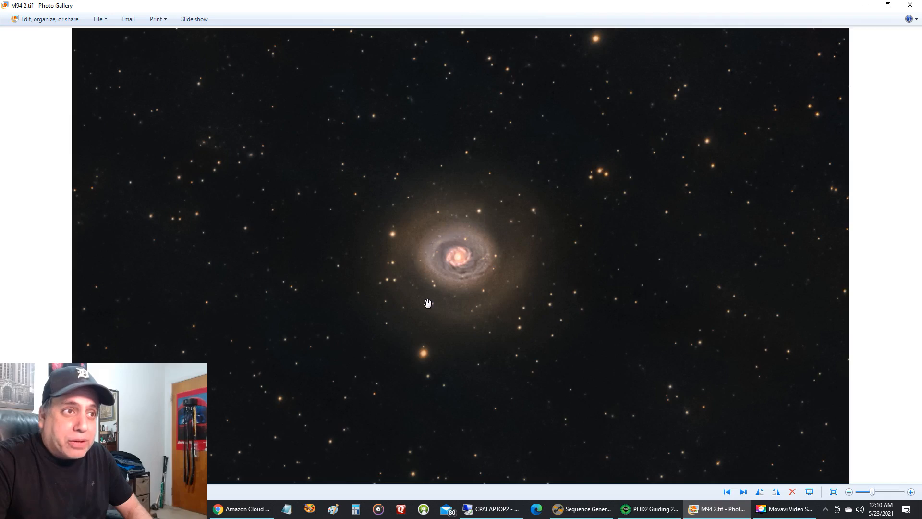
mouse_move(432, 192)
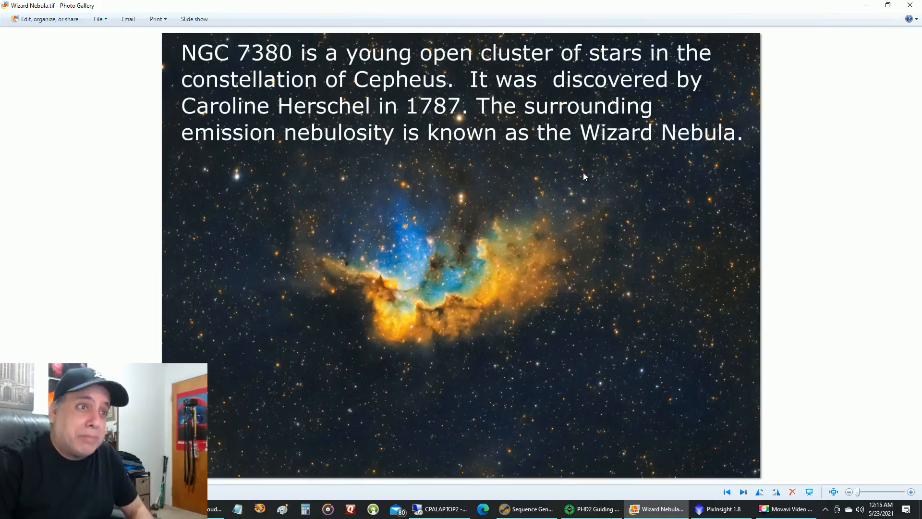
mouse_move(544, 200)
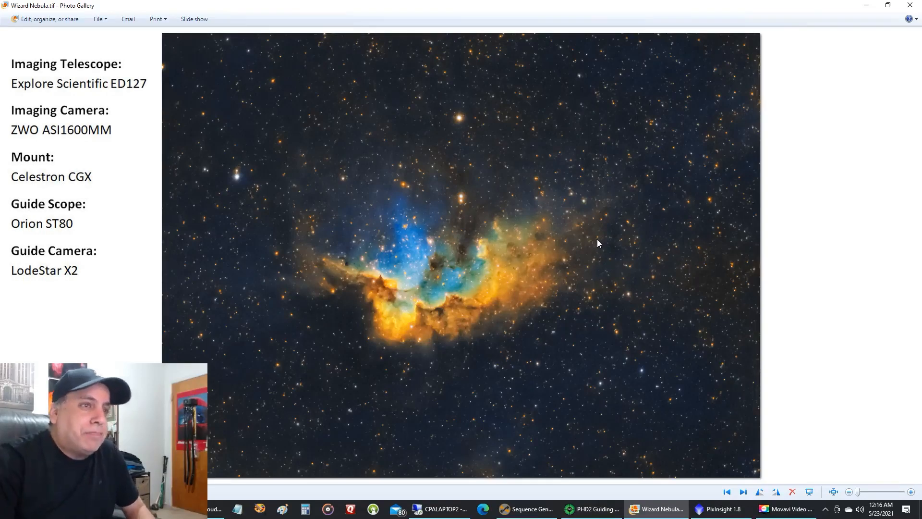
mouse_move(573, 261)
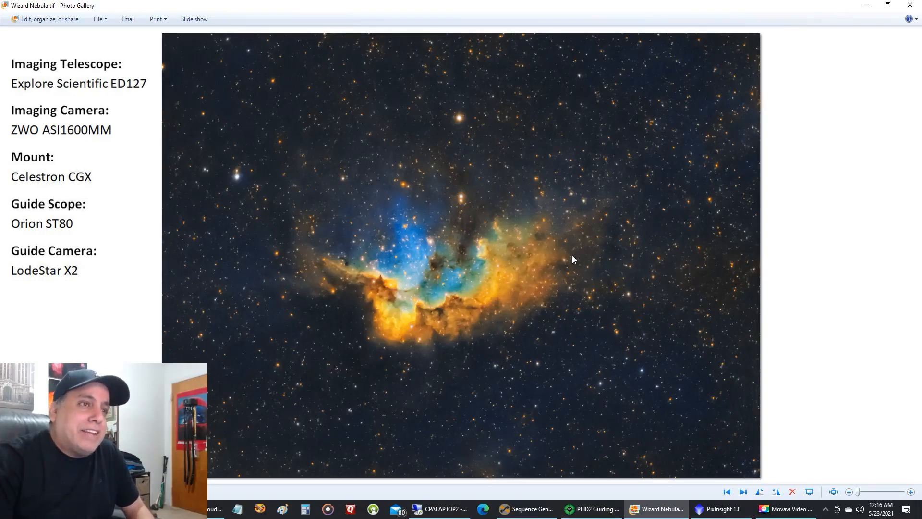
mouse_move(513, 203)
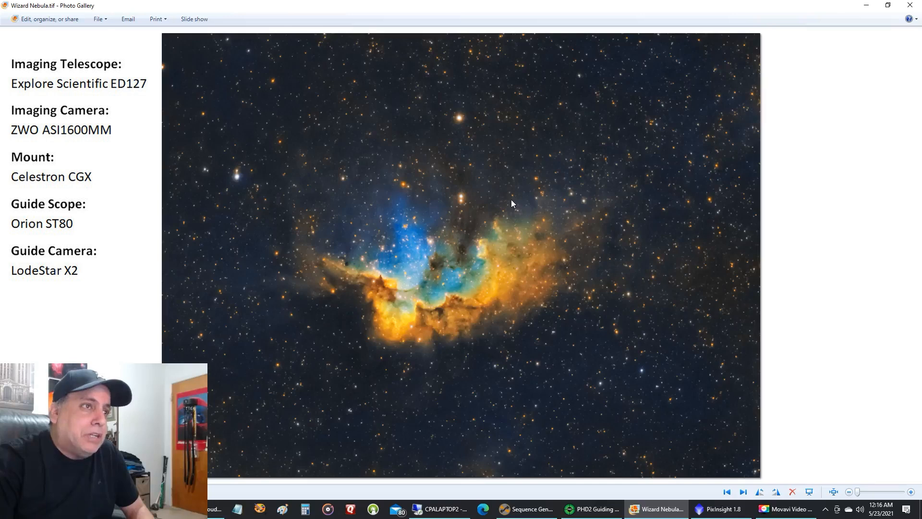
mouse_move(499, 190)
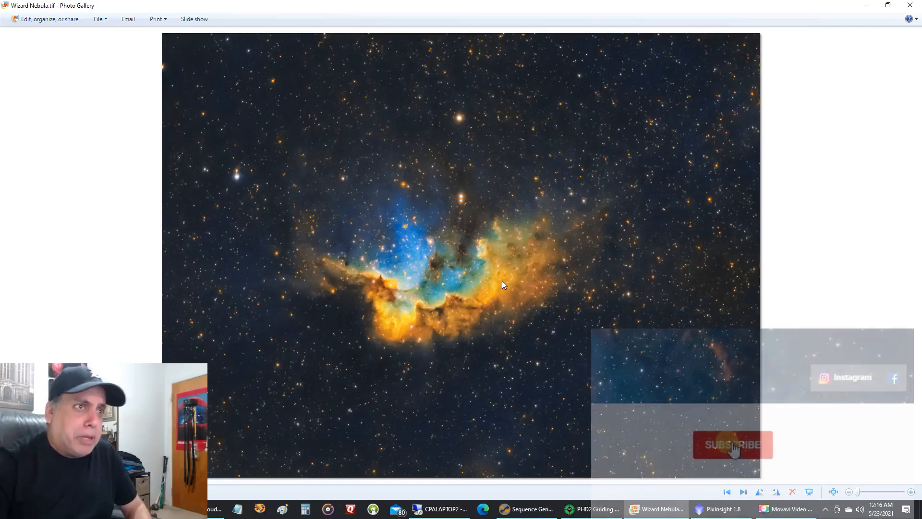
- Show the Wizard Nebula (NGC 7380) photo clean, without description or equipment overlays
click(731, 444)
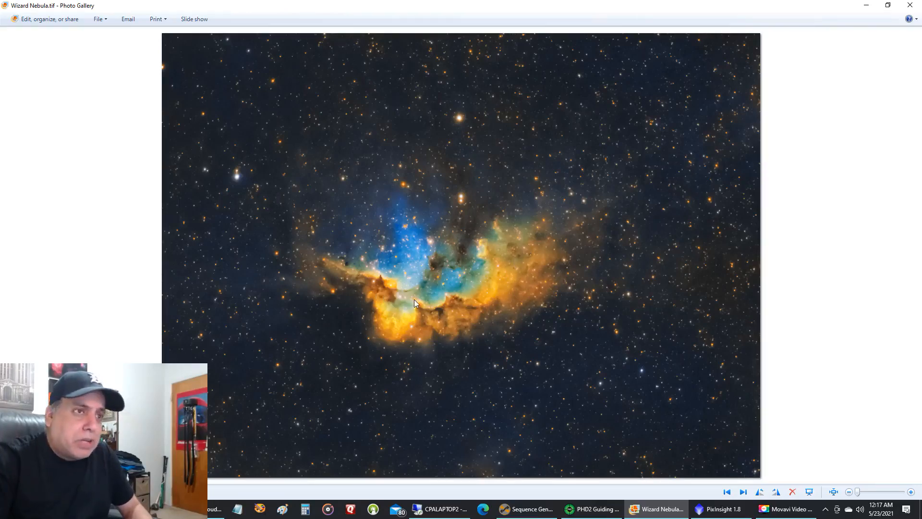
mouse_move(368, 306)
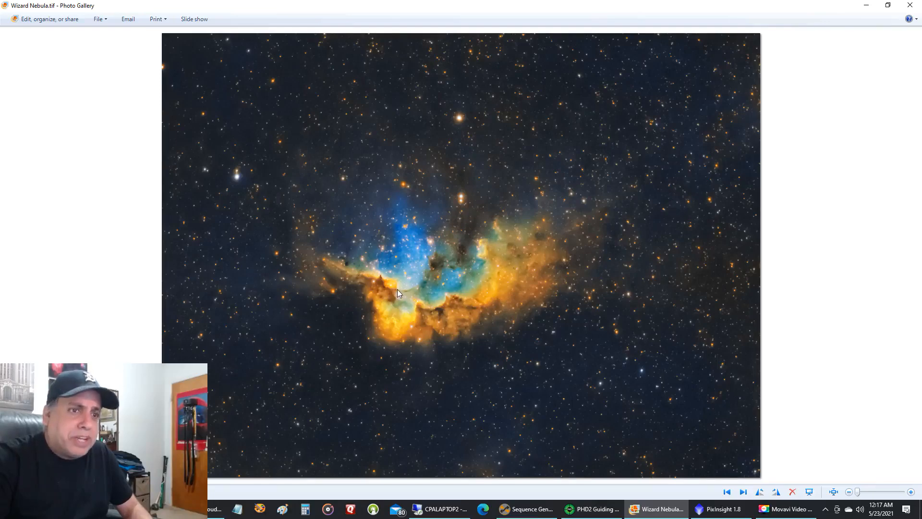
mouse_move(721, 509)
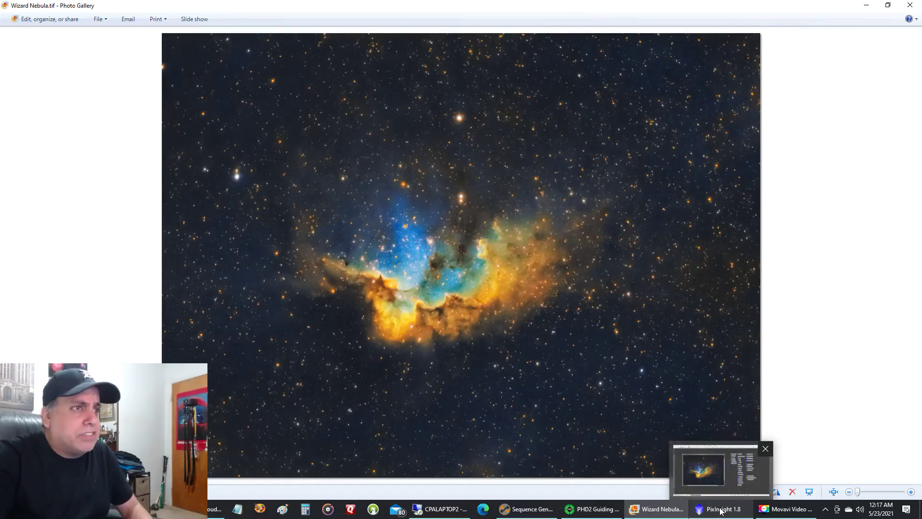
- Bring PixInsight forward with the Wizard Nebula TIFF and the SCNR green-removal dialog
click(720, 509)
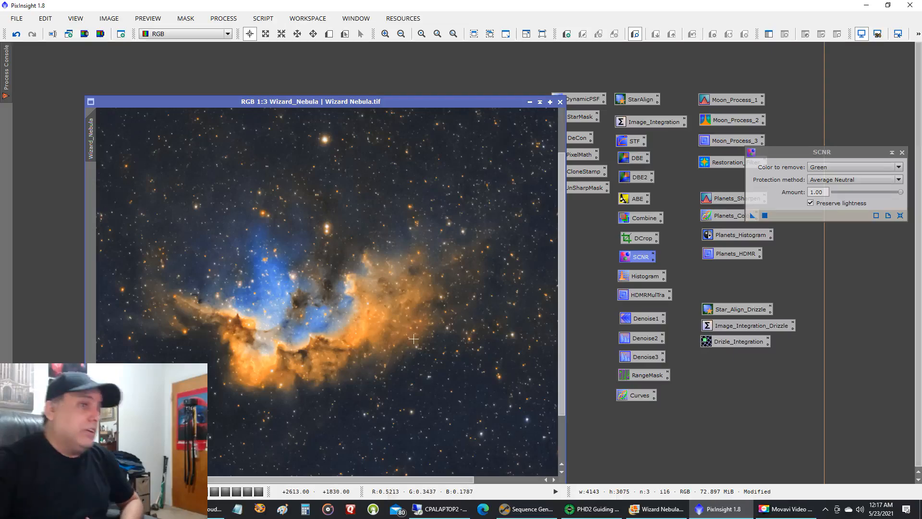
mouse_move(342, 340)
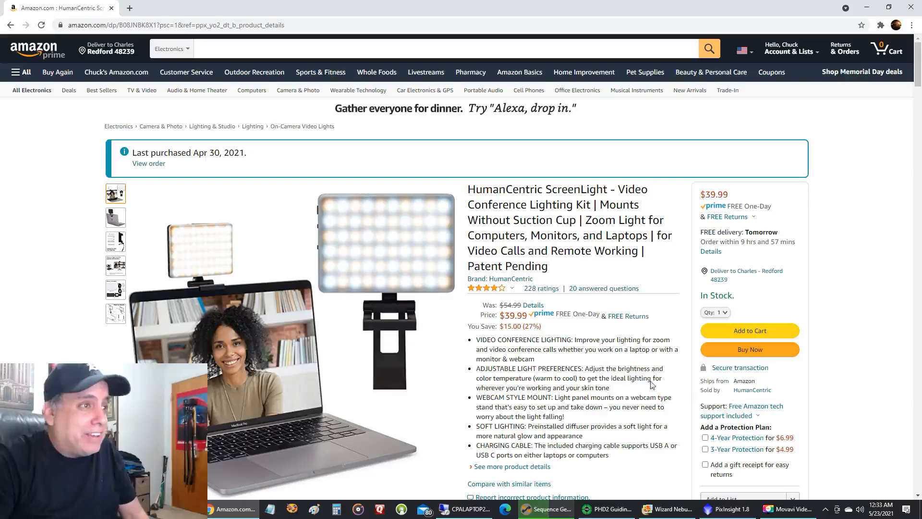
mouse_move(205, 282)
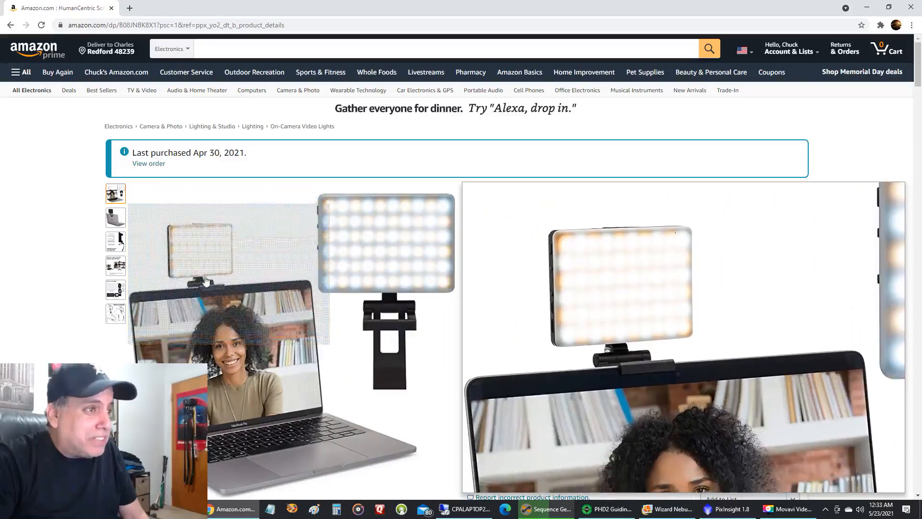